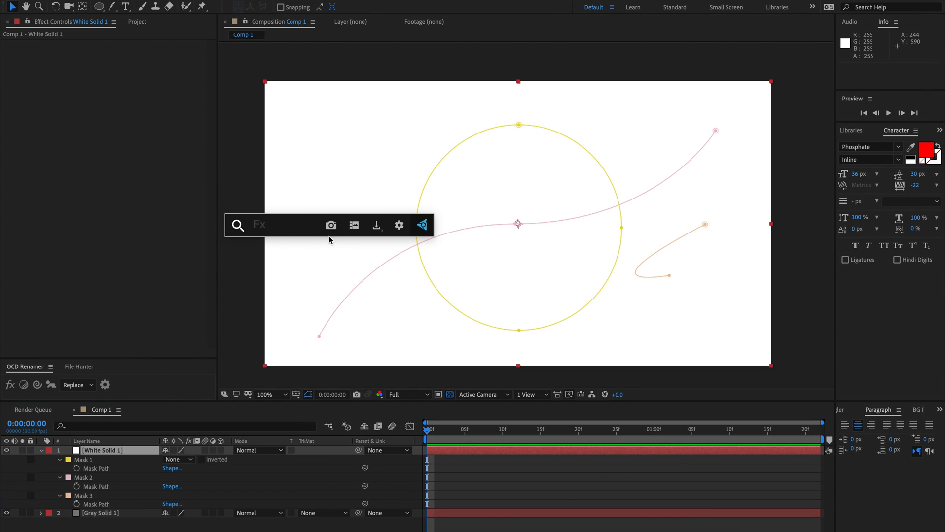
Step: Search 'thicc' and apply the Thicc Stroke effect to White Solid 1
text(thicc)
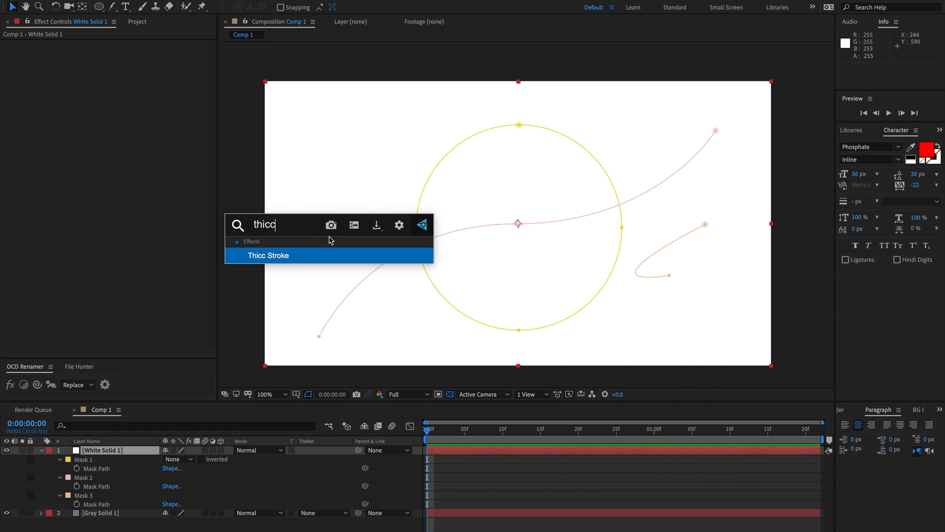
click(269, 256)
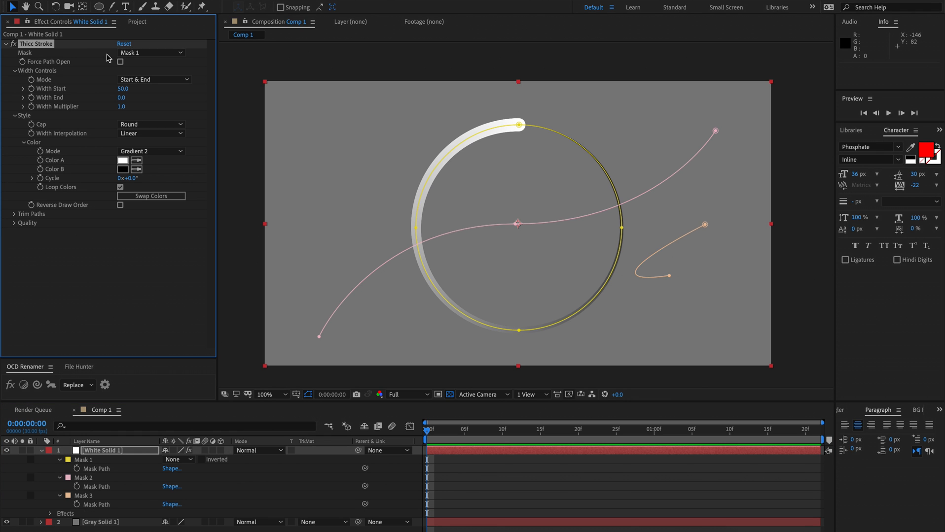
mouse_move(466, 204)
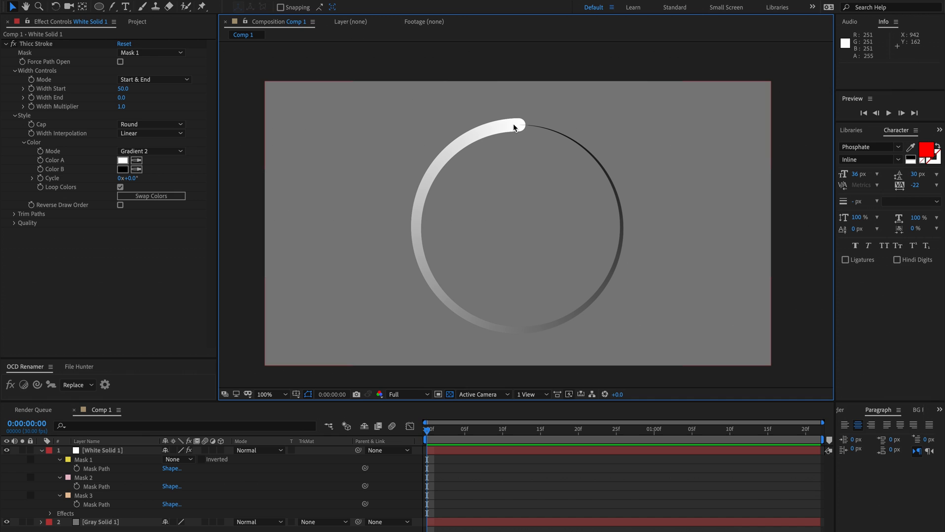
mouse_move(588, 288)
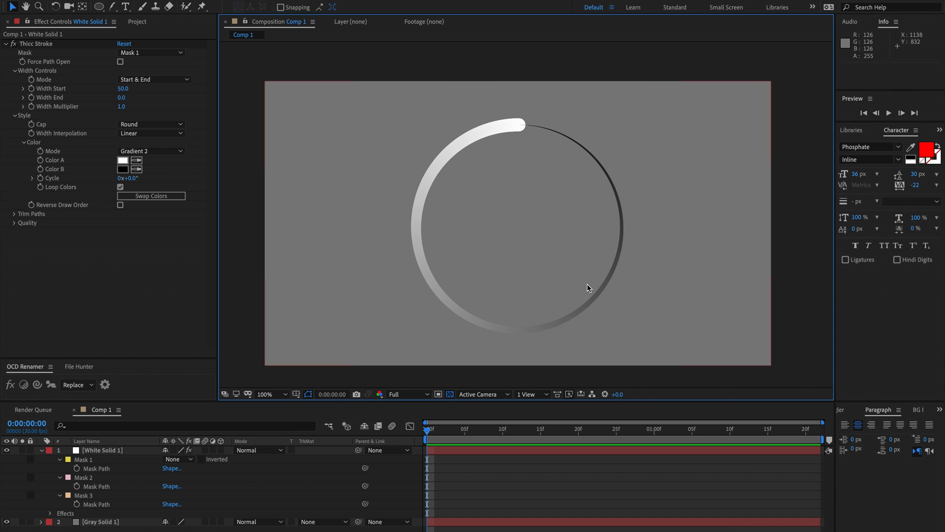
mouse_move(87, 70)
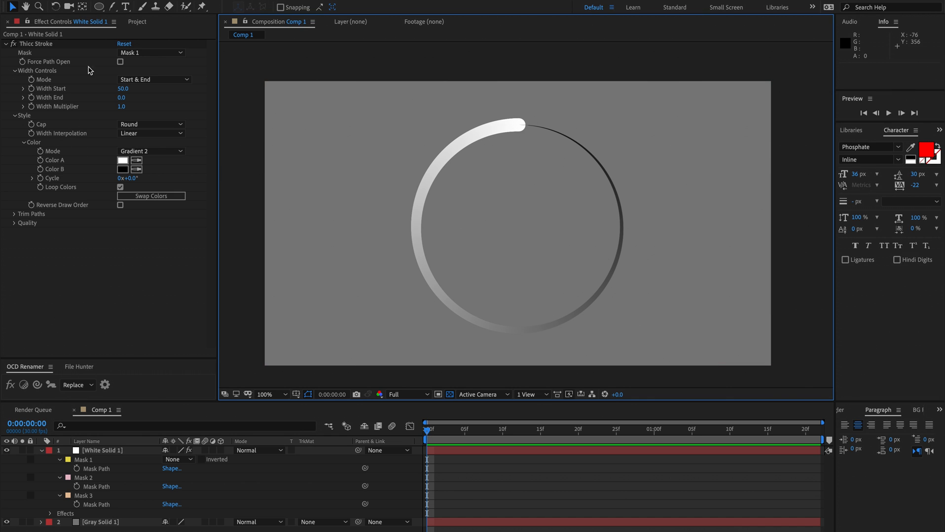
mouse_move(26, 68)
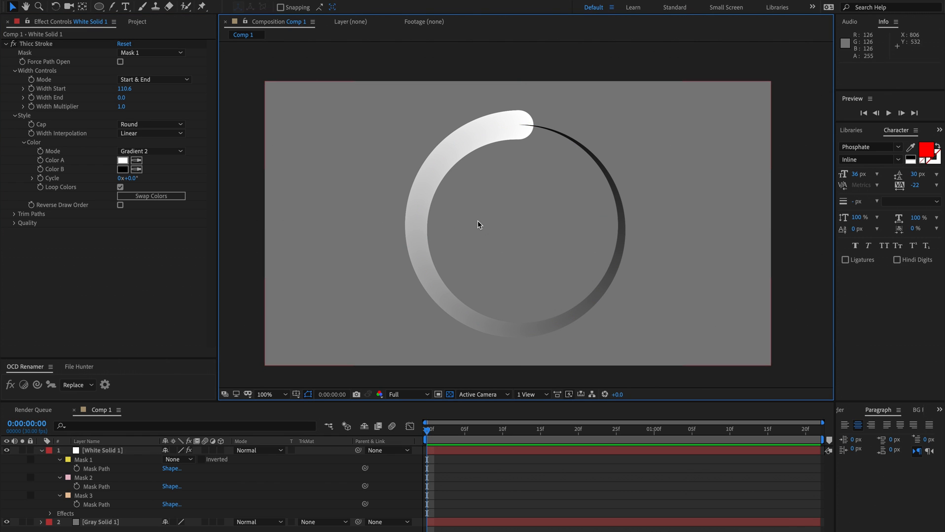
mouse_move(121, 98)
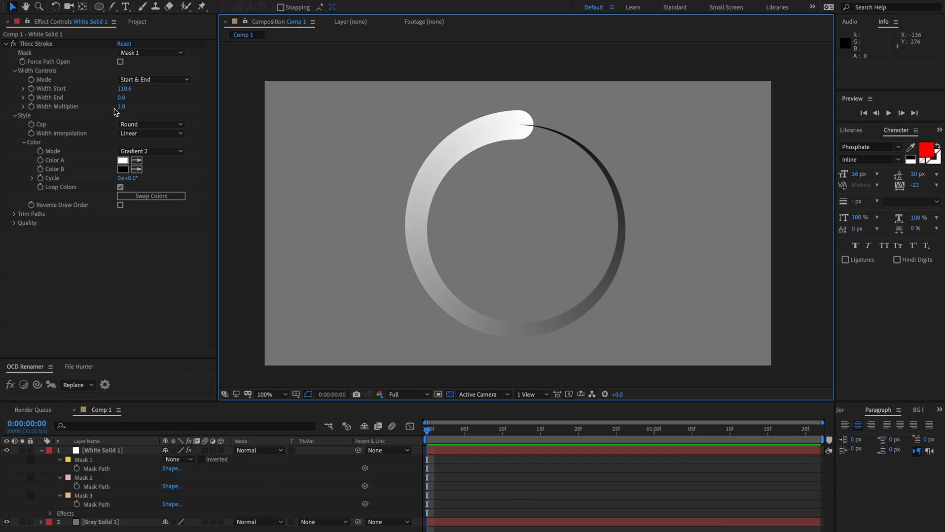
Step: Raise the Width Multiplier to 1.3, leaving Width Mode on Start & End
drag(121, 107, 149, 107)
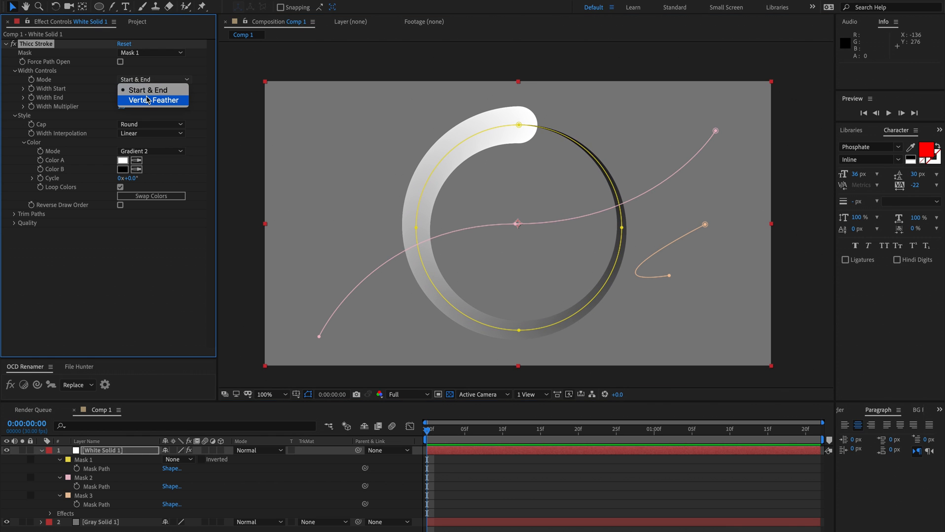
click(148, 90)
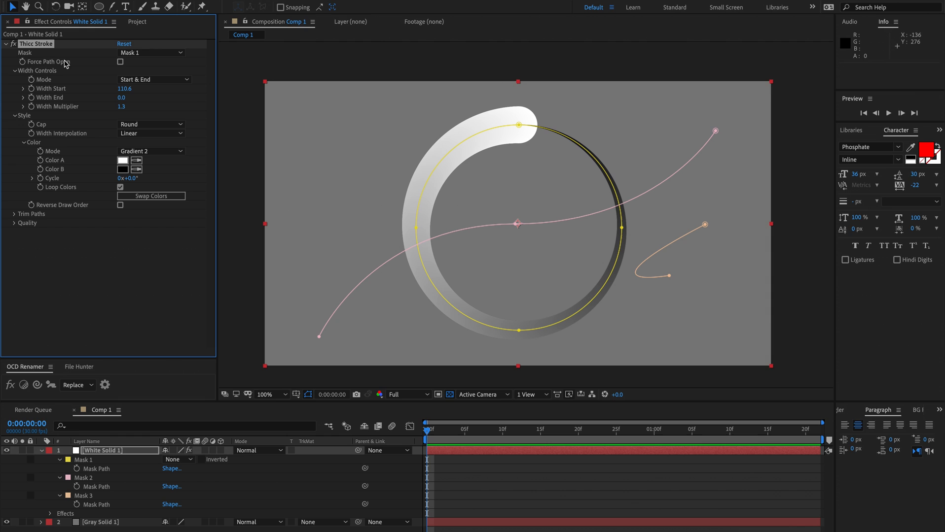
mouse_move(137, 91)
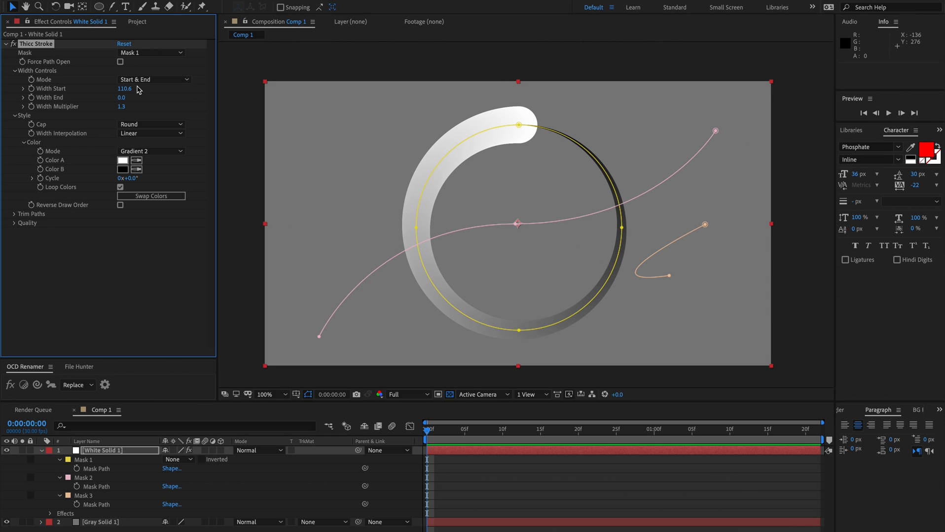
mouse_move(133, 132)
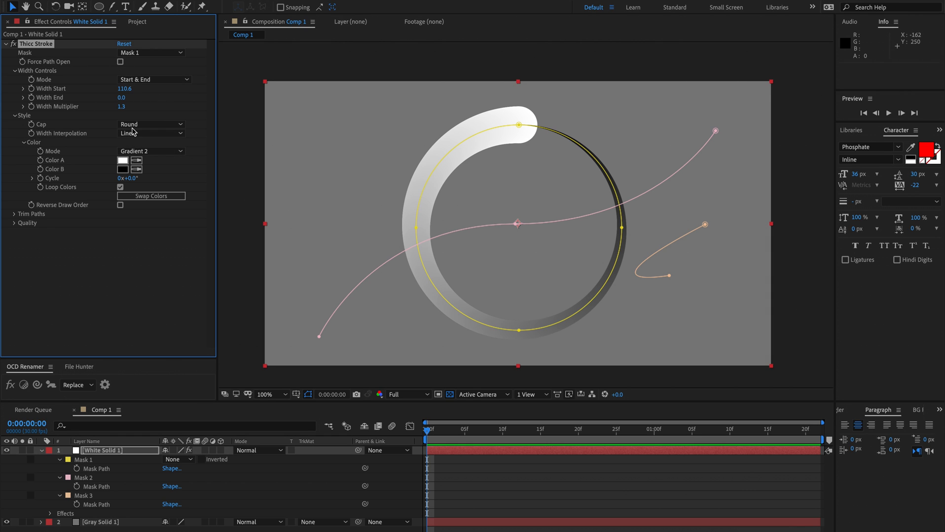
Step: Try Butt caps, return to Round, and set Width Interpolation to Smooth
click(151, 124)
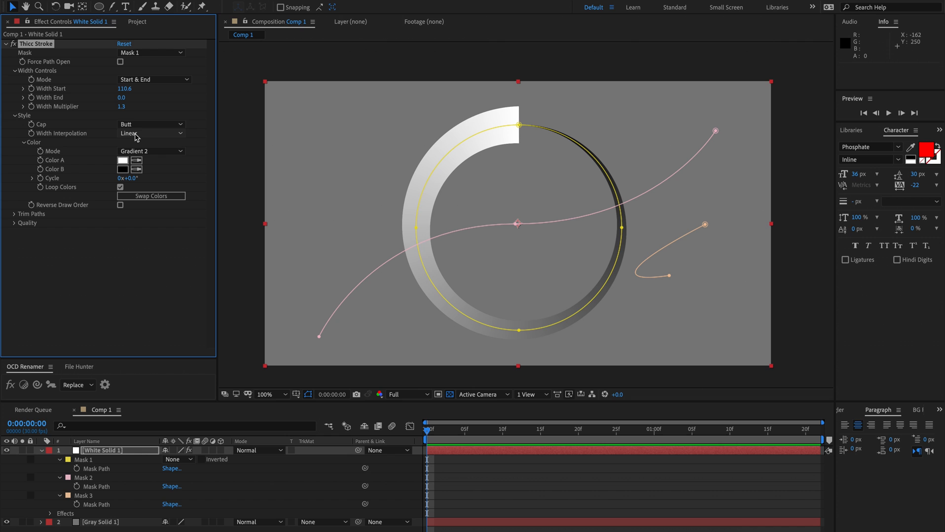
click(151, 125)
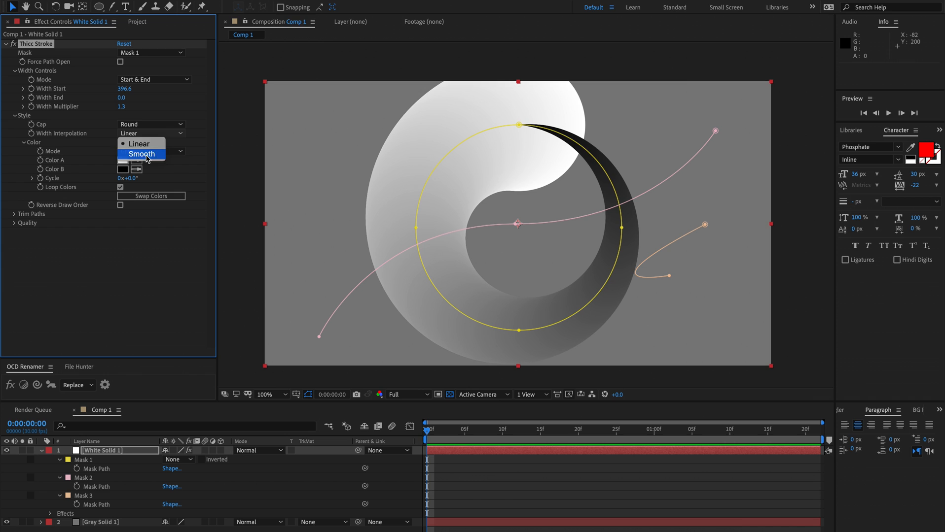
click(142, 153)
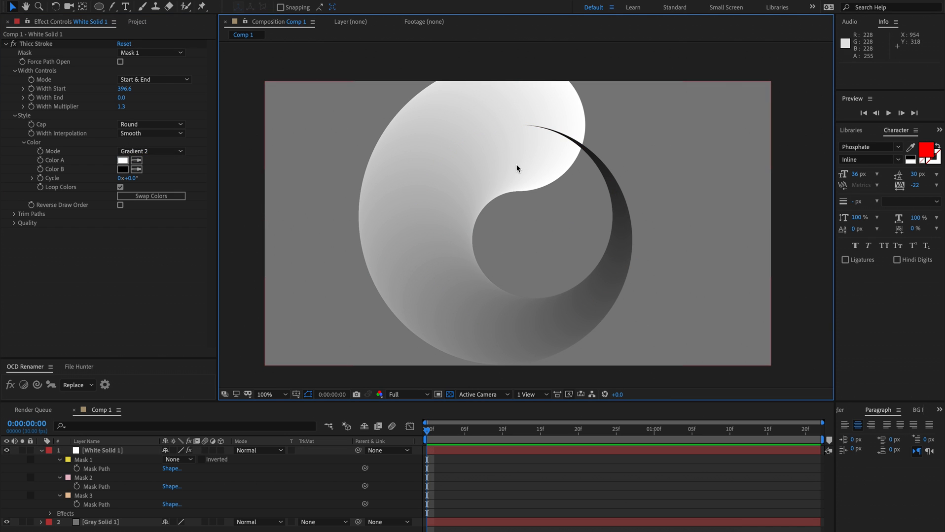
click(101, 451)
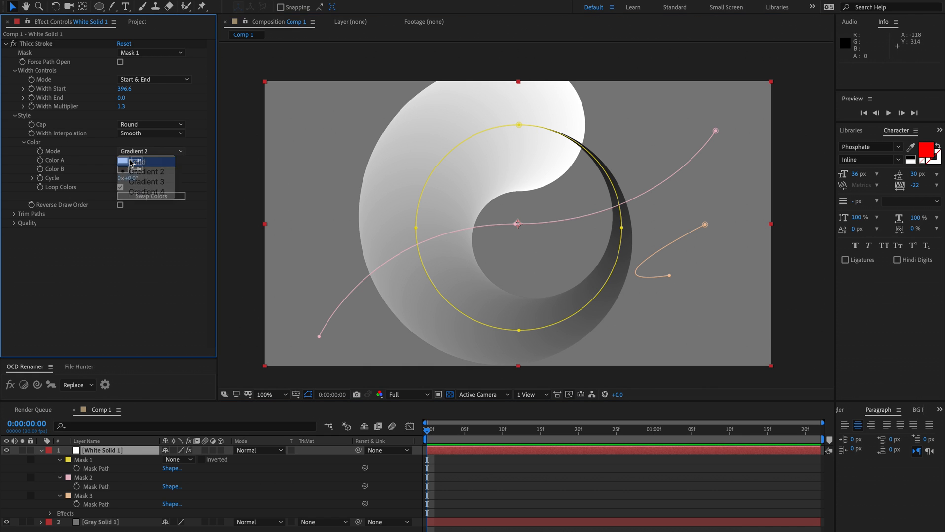
Step: Switch Color Mode to Gradient 3, shift the Cycle, and turn off Loop Colors
click(136, 161)
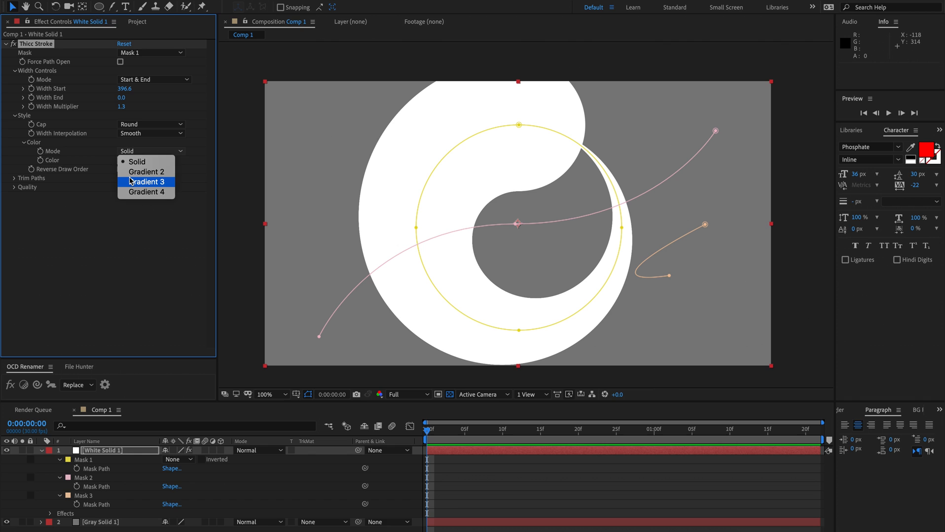
click(146, 182)
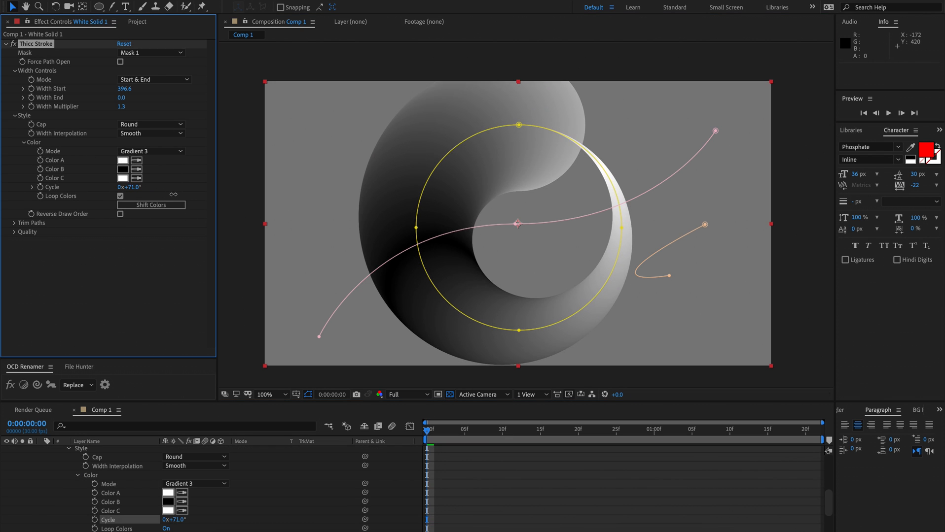
drag(130, 186, 153, 187)
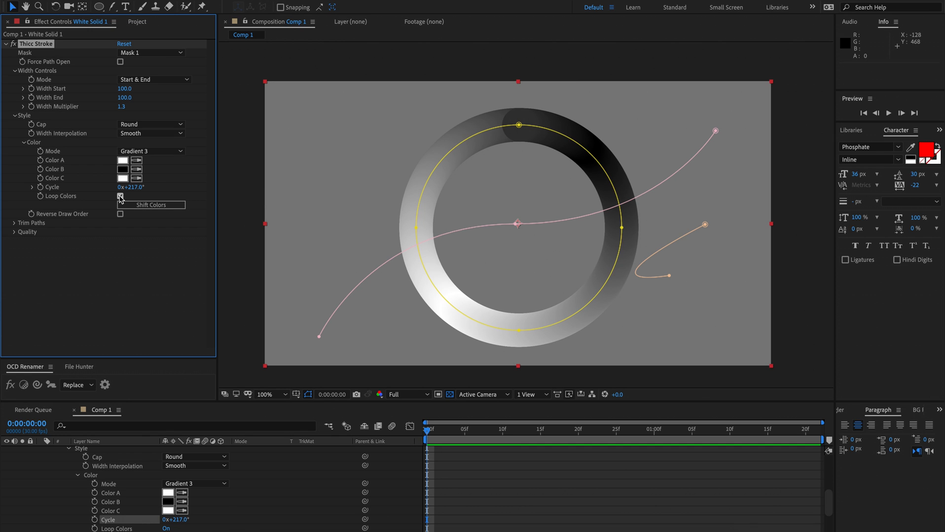
click(121, 196)
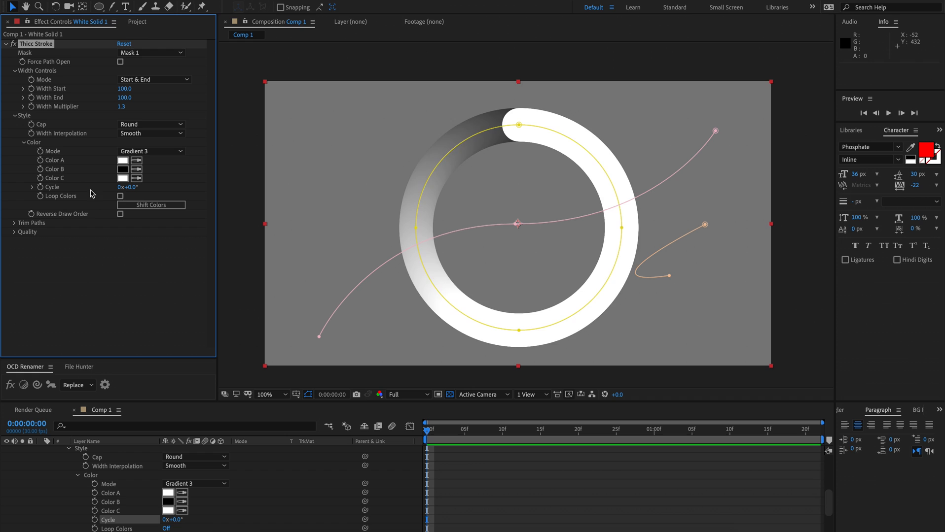
drag(128, 187, 169, 187)
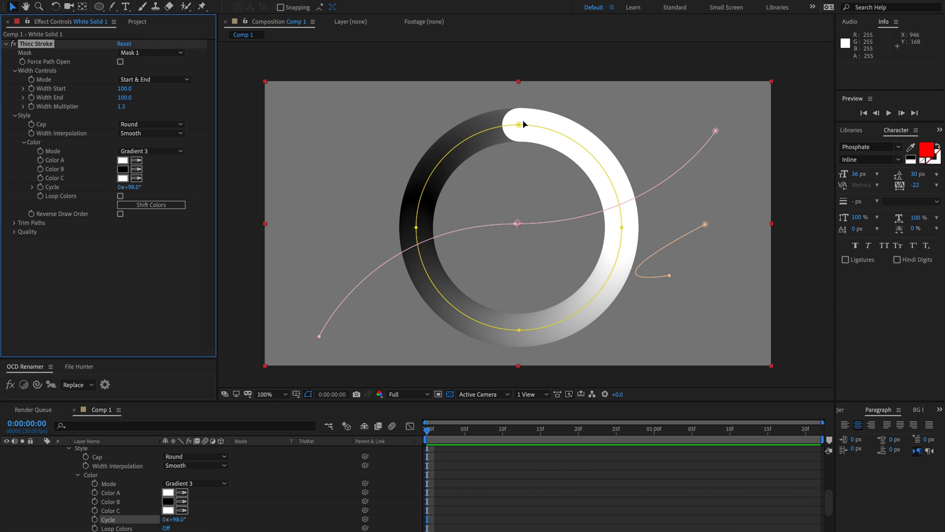
mouse_move(532, 160)
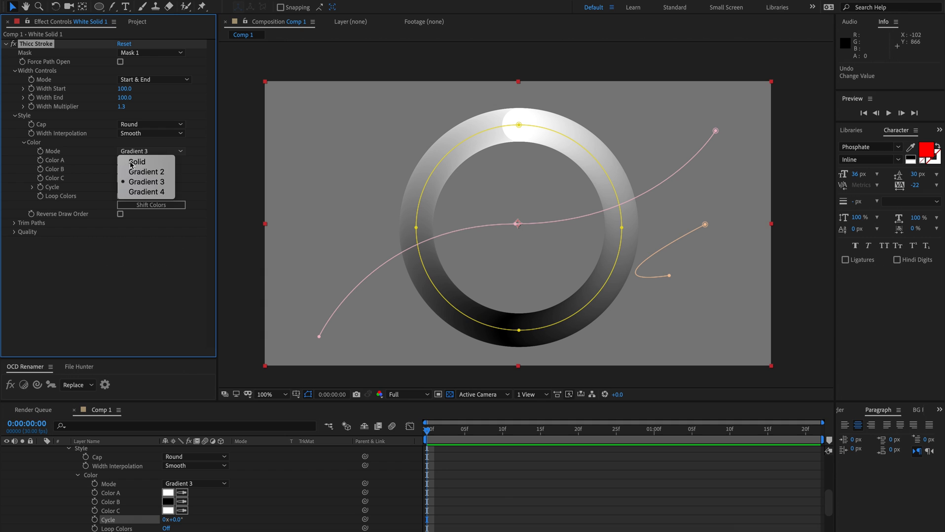
Step: Switch Color Mode to Gradient 4 and toggle Reverse Draw Order
click(145, 191)
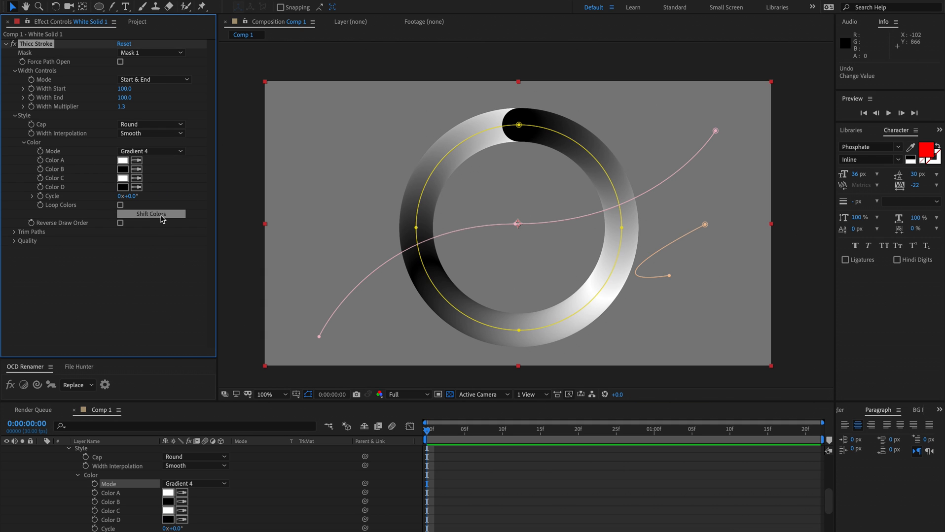
mouse_move(104, 113)
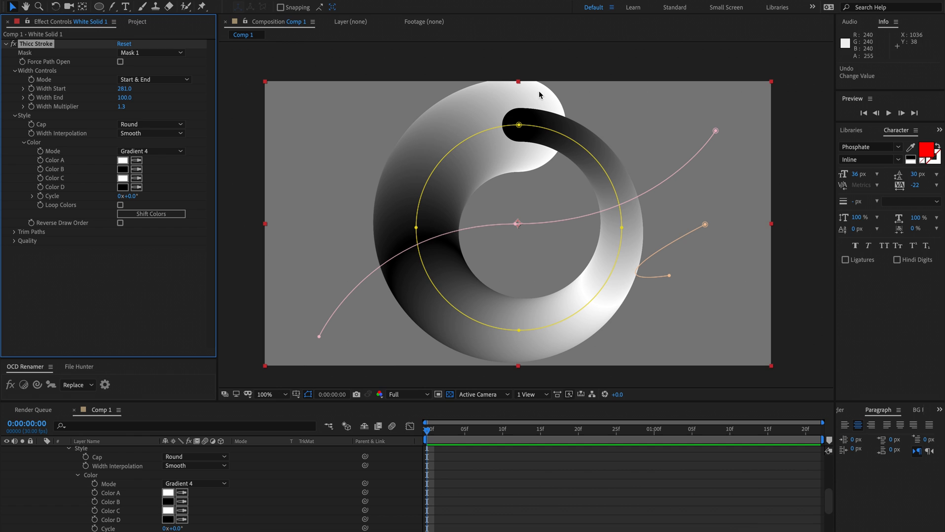
mouse_move(517, 127)
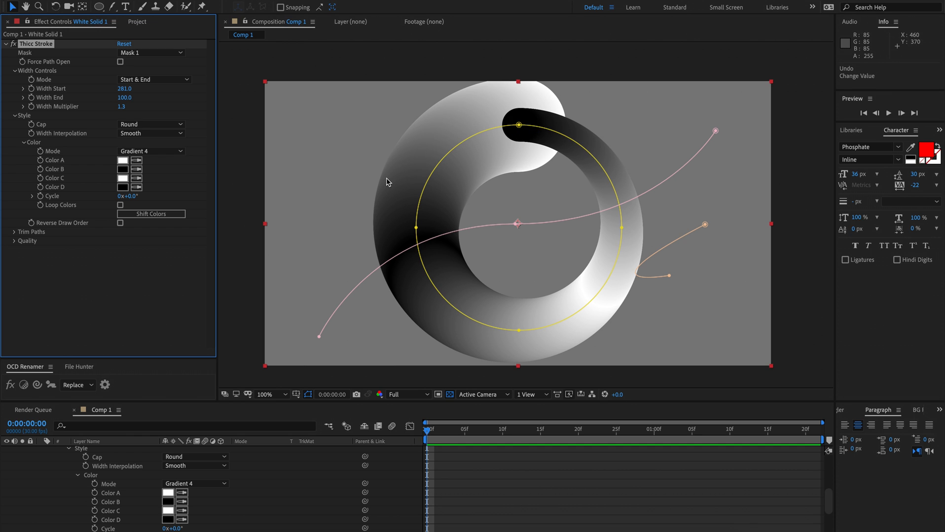
click(120, 223)
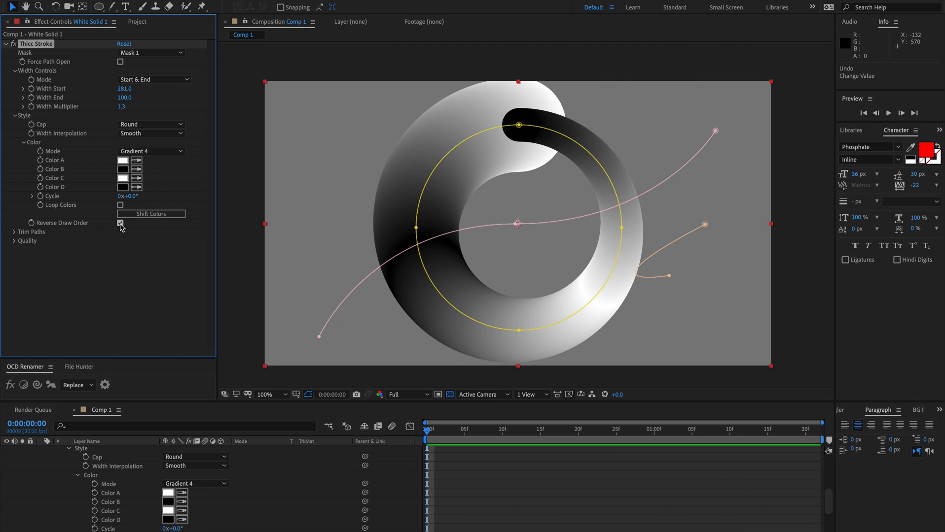
click(120, 223)
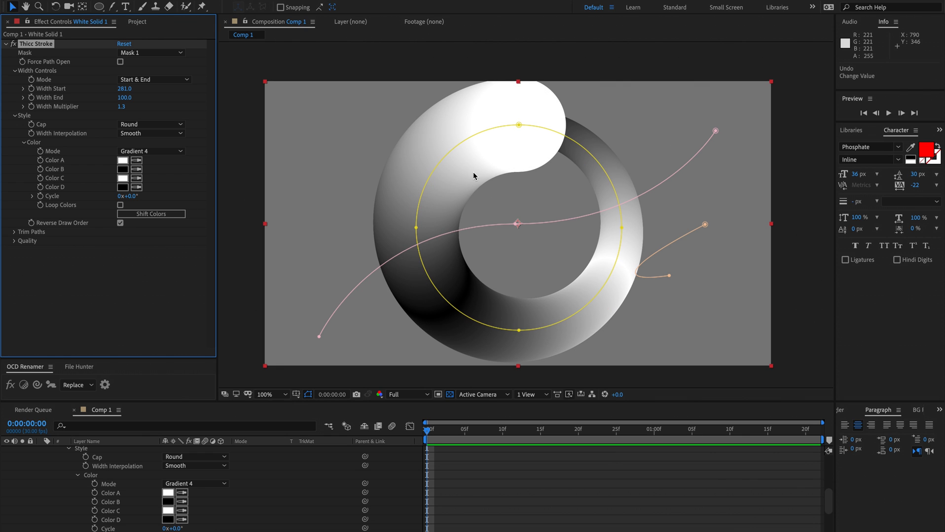
mouse_move(118, 263)
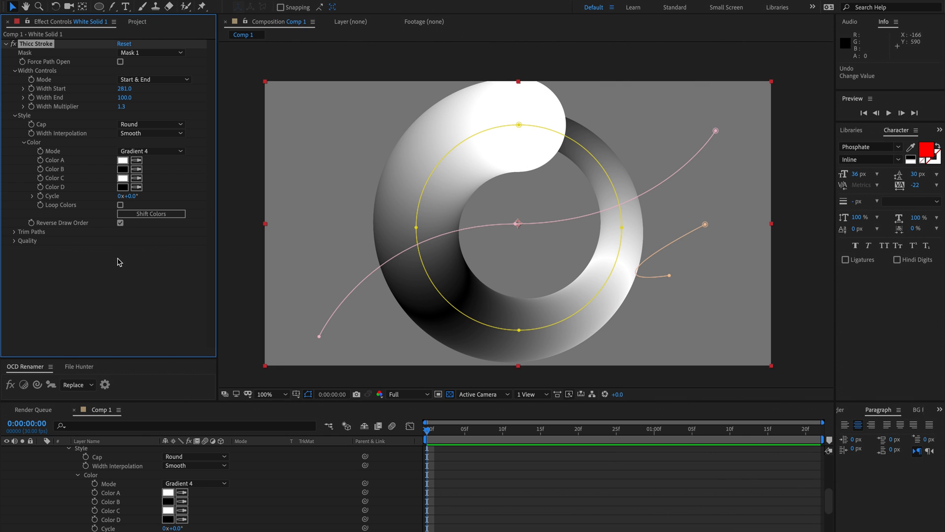
mouse_move(15, 231)
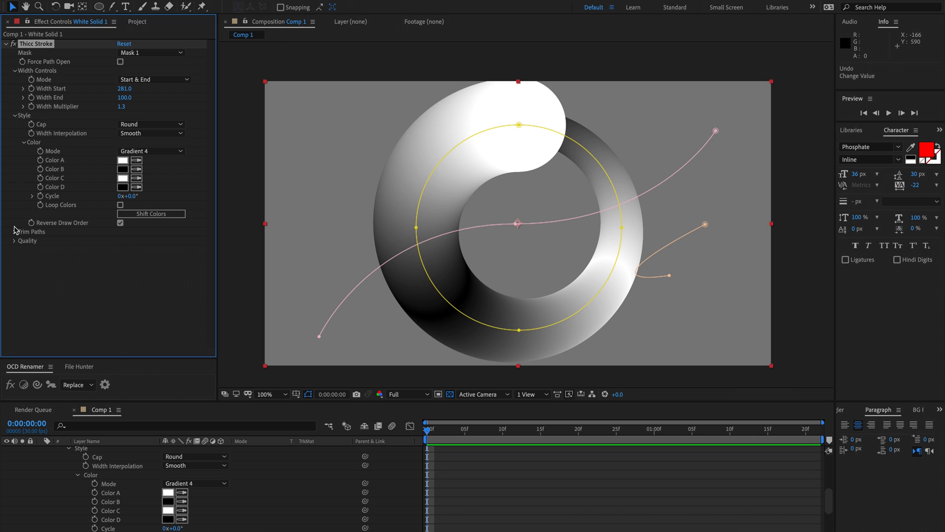
Step: Reveal Trim Paths and keep Influences on Width & Color
click(14, 232)
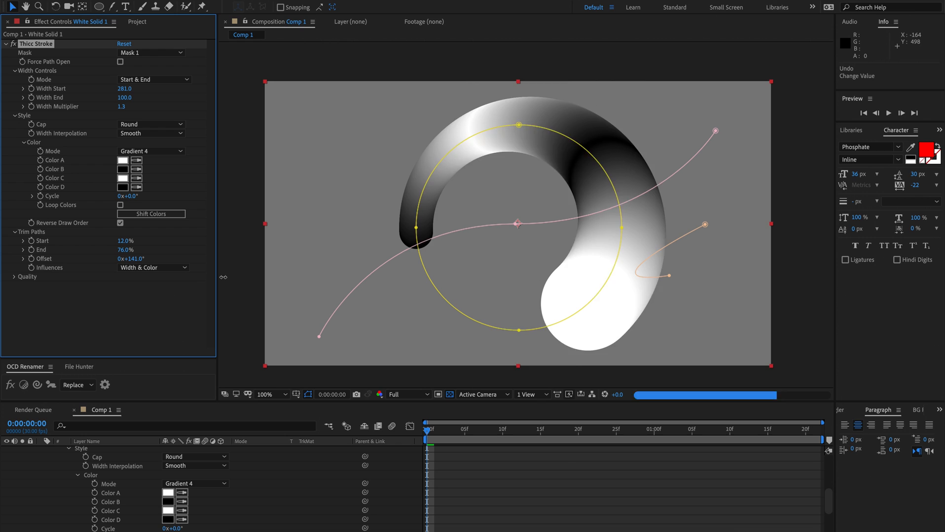
click(153, 267)
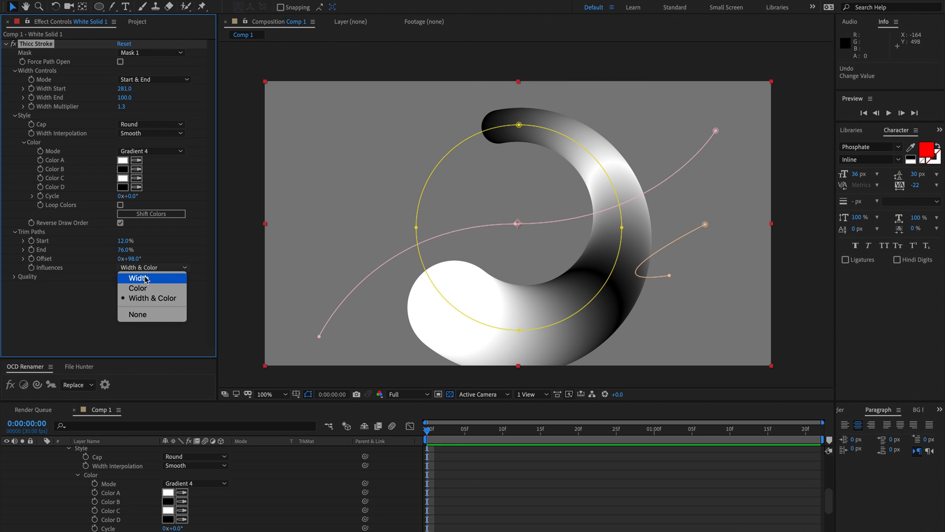
mouse_move(140, 282)
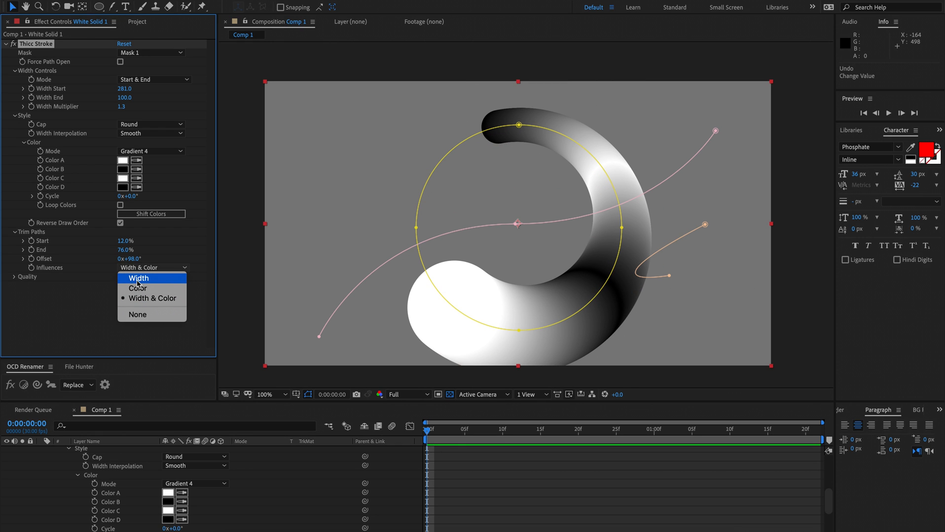
mouse_move(67, 314)
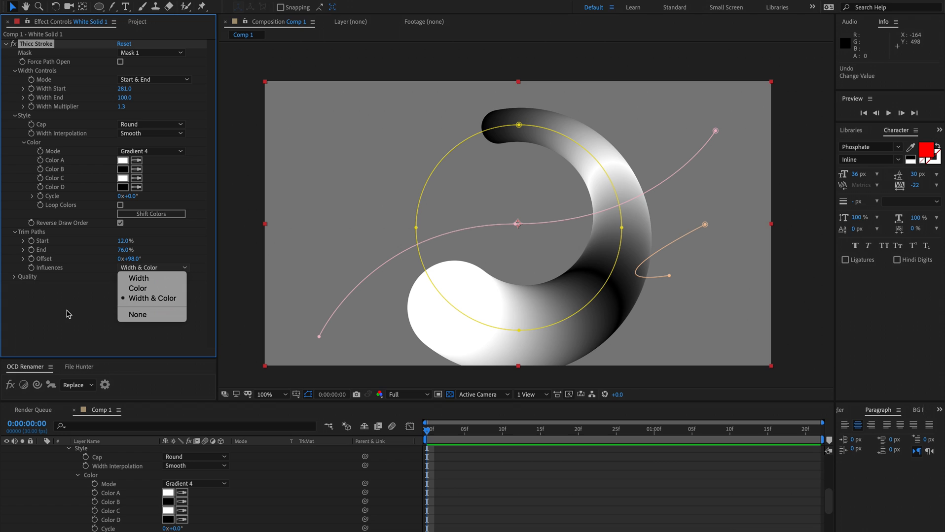
click(152, 298)
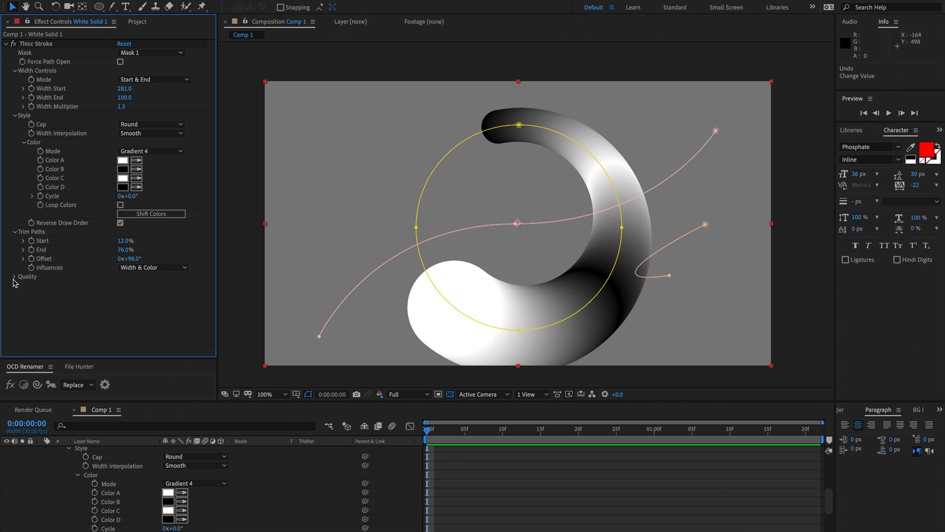
Step: Stroke Mask 3 with Butt caps and Solid colour mode
click(15, 276)
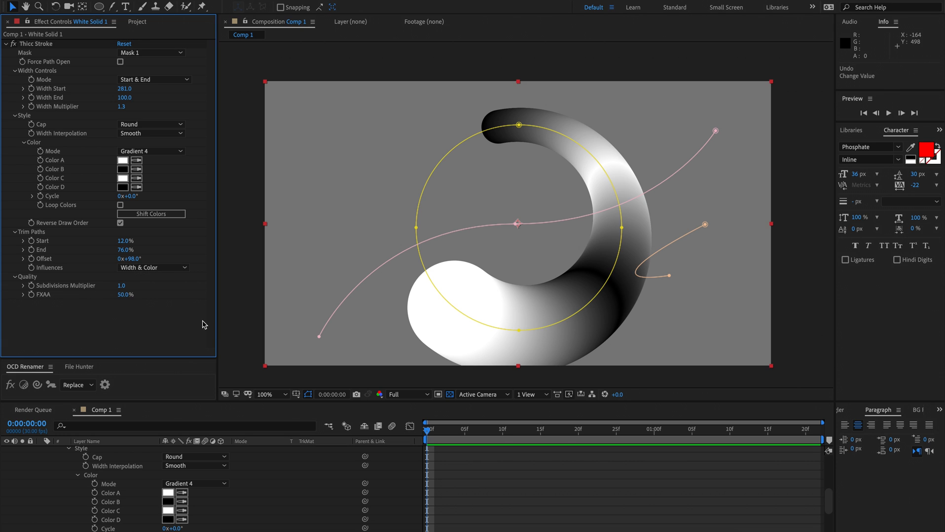
click(151, 52)
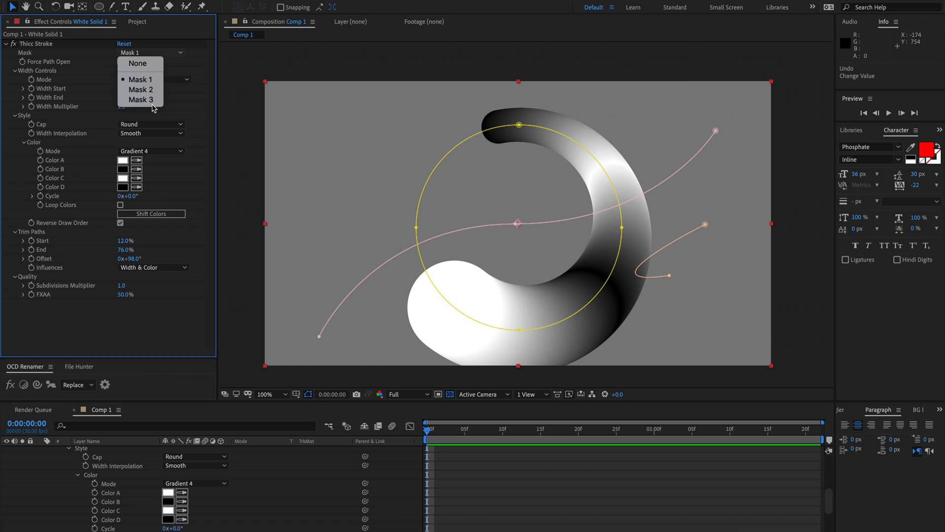
click(141, 100)
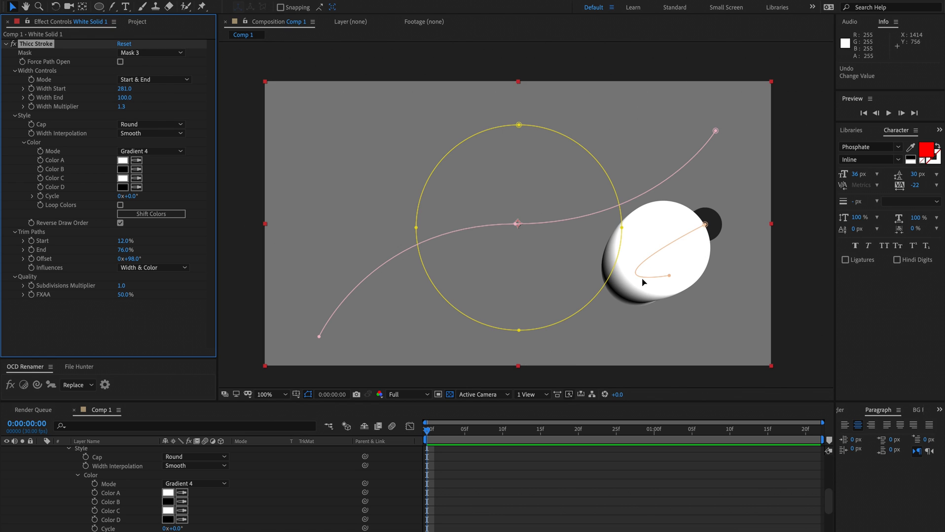
click(150, 124)
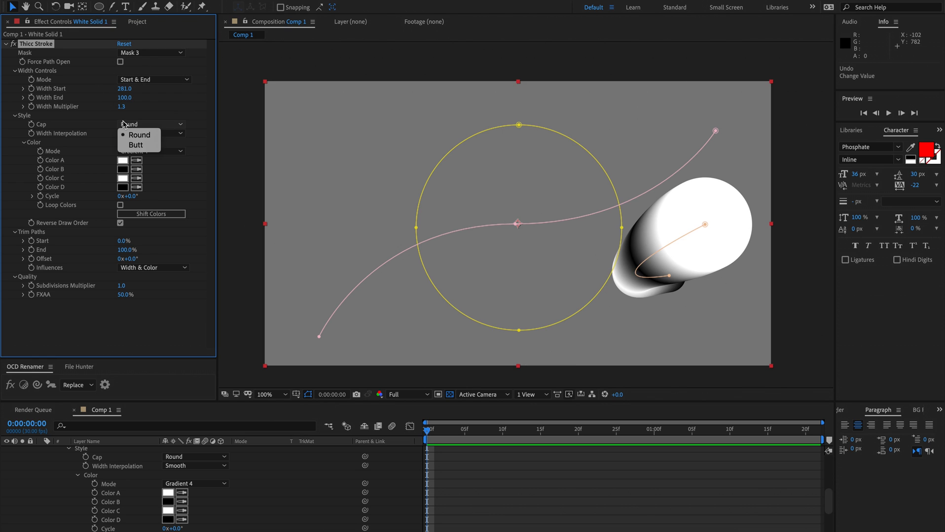
click(138, 145)
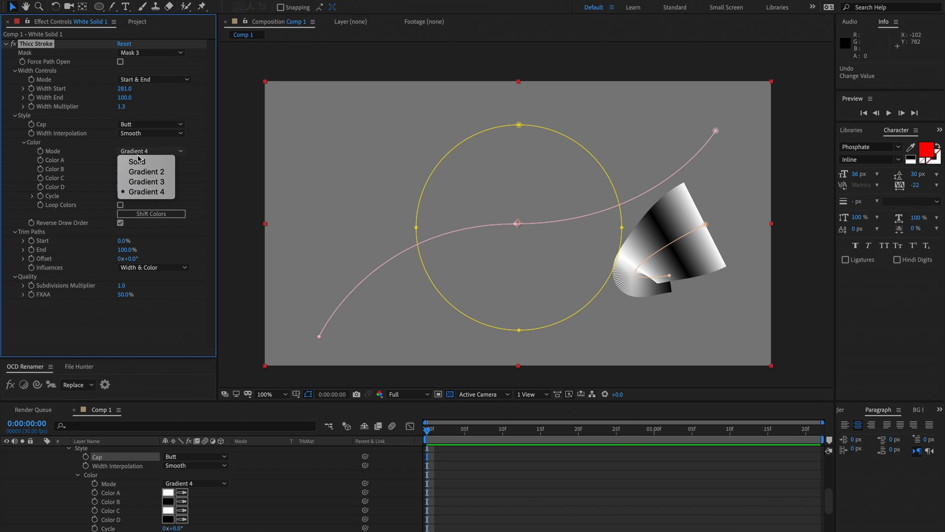
click(136, 162)
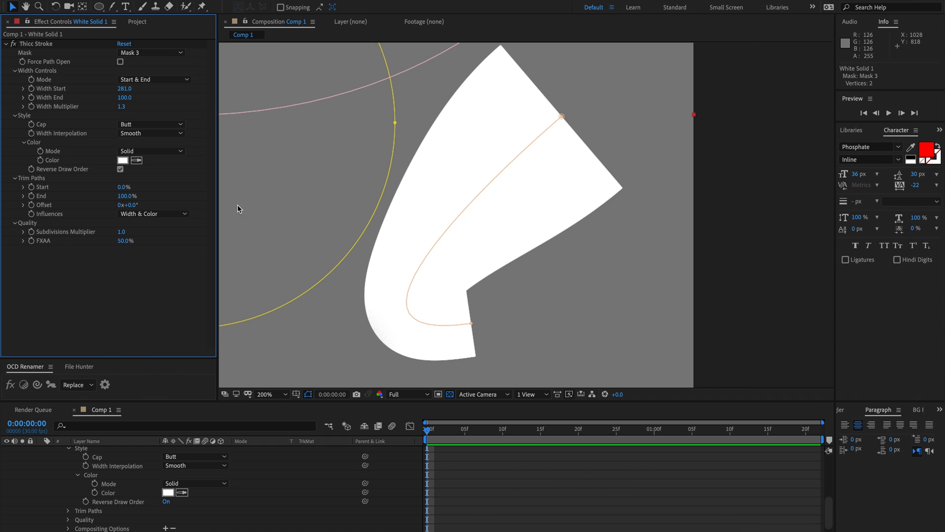
mouse_move(379, 313)
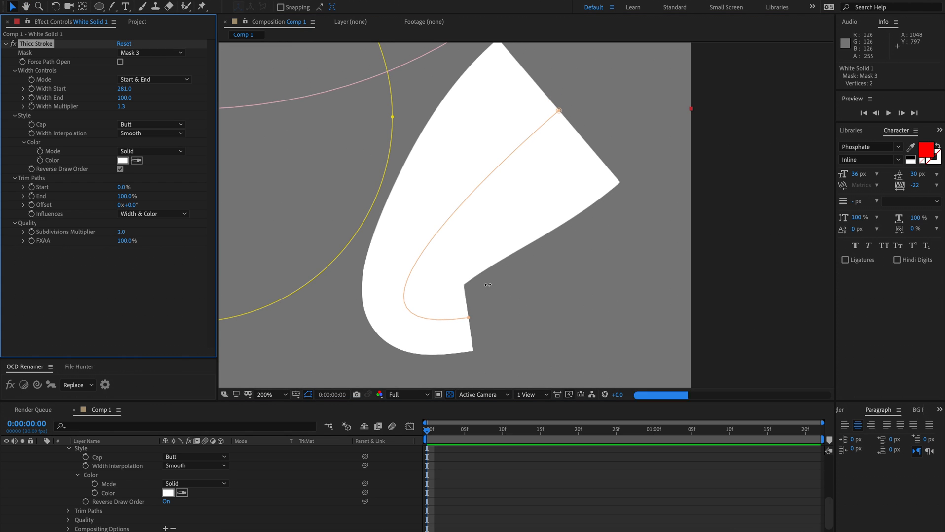
mouse_move(375, 307)
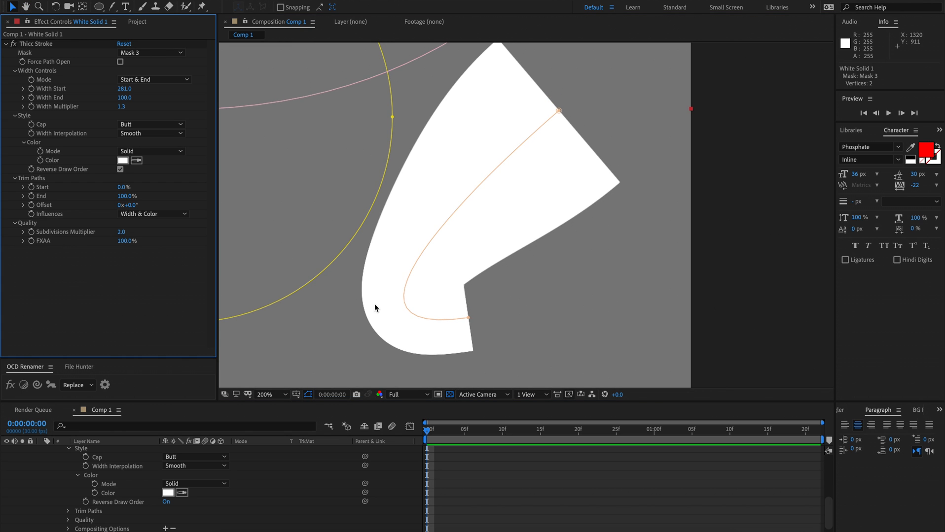
Step: Zoom to 1600% to inspect the stroke edge, then fit the composition again
click(269, 395)
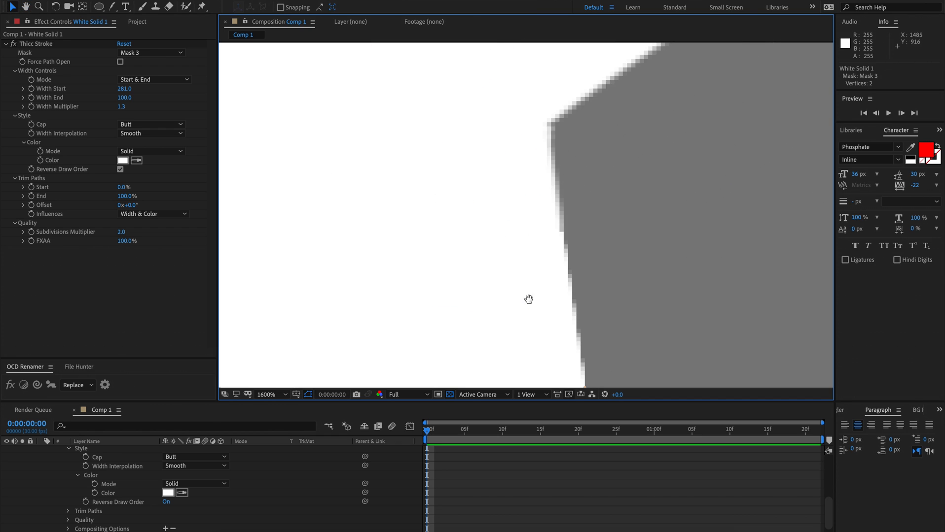
double_click(120, 233)
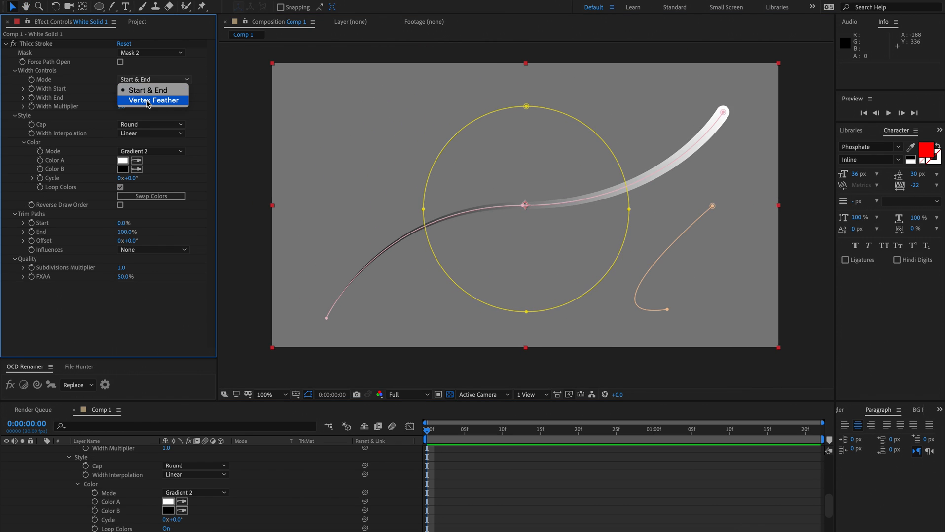
Step: Change Width Mode from Start & End to Vertex Feather
click(152, 100)
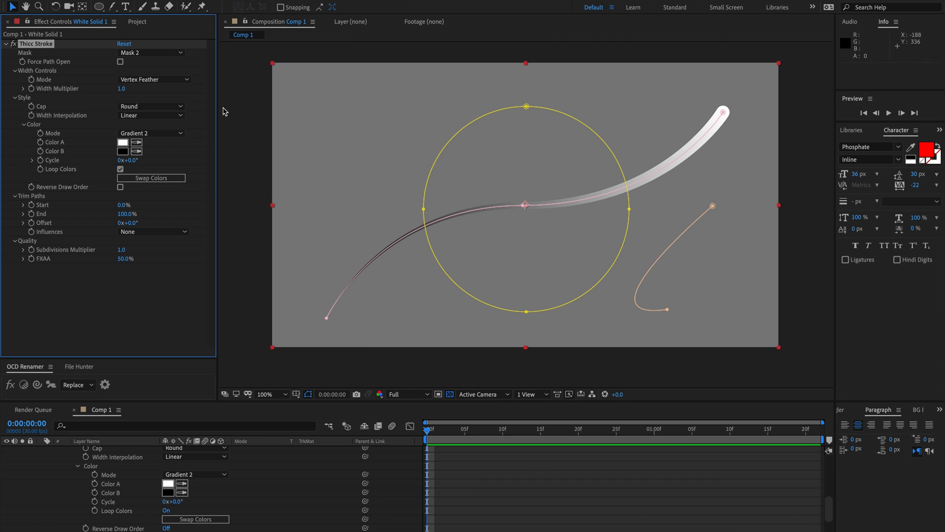
mouse_move(740, 91)
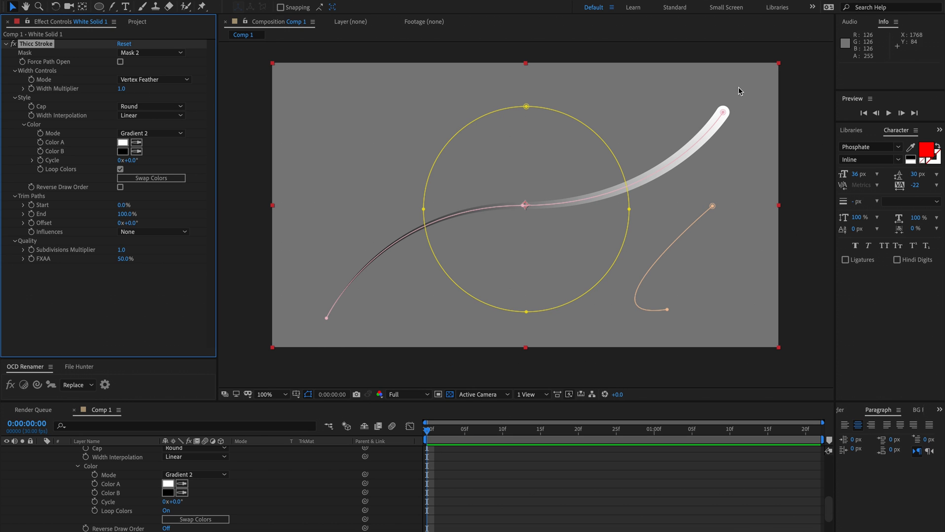
mouse_move(220, 287)
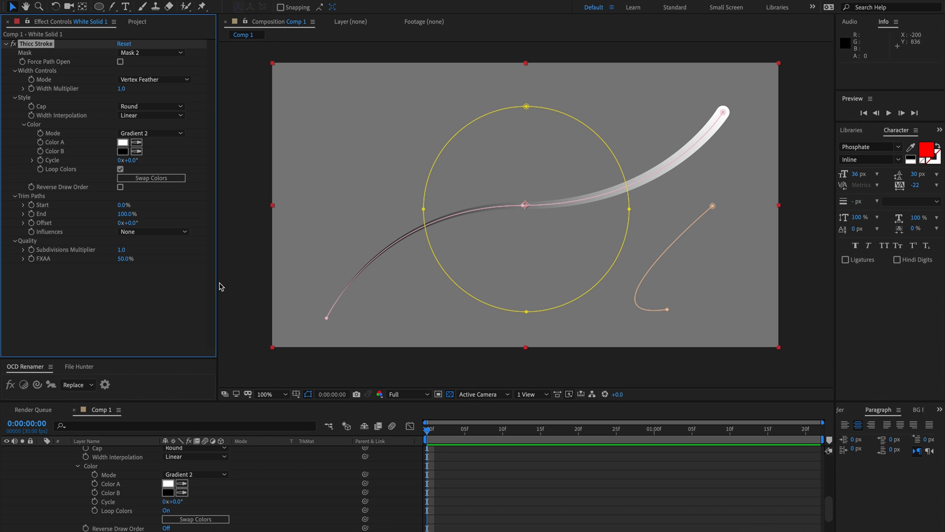
mouse_move(142, 79)
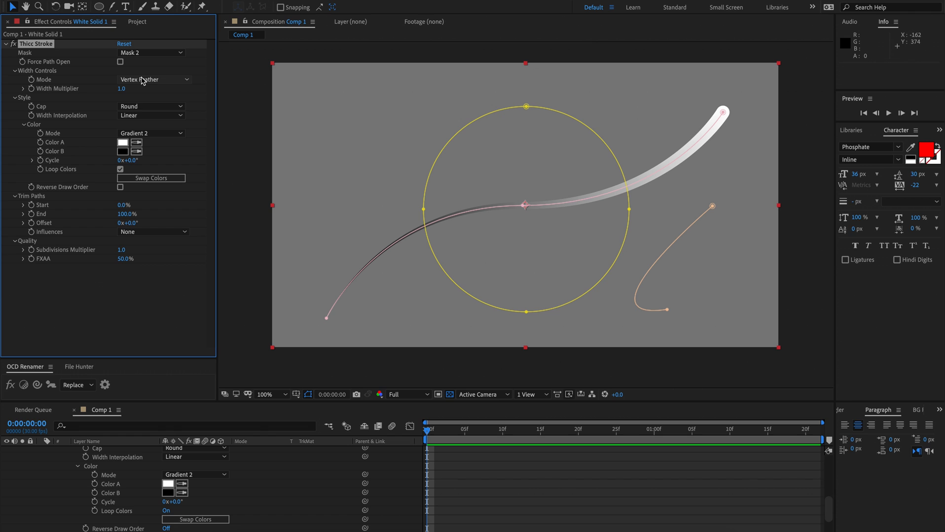
mouse_move(317, 236)
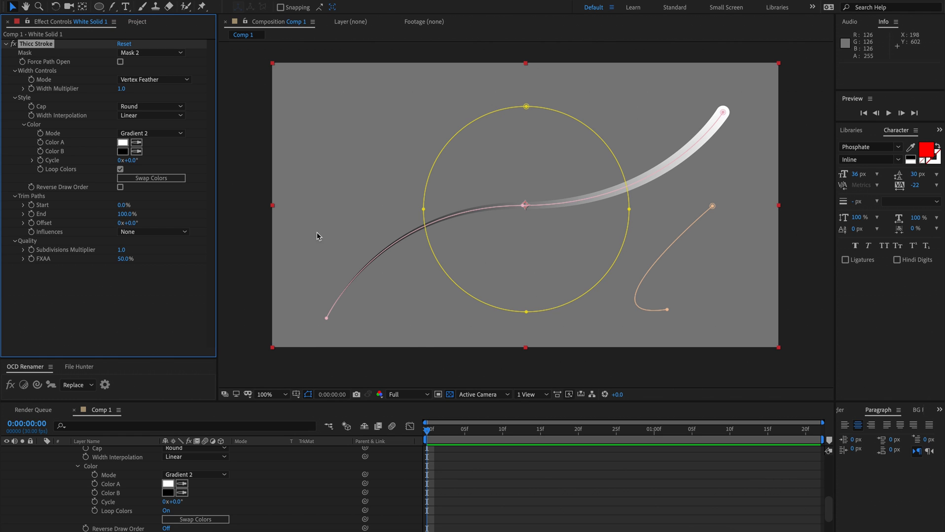
mouse_move(324, 323)
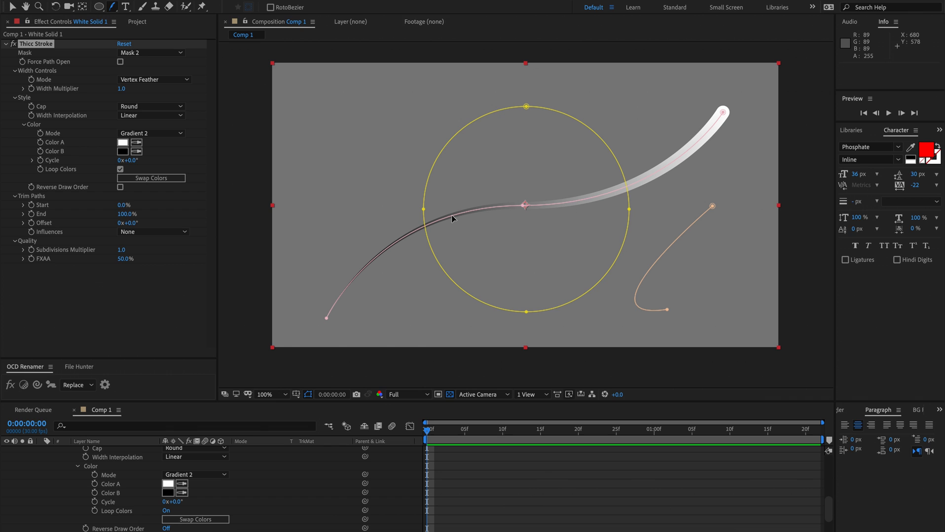
mouse_move(336, 233)
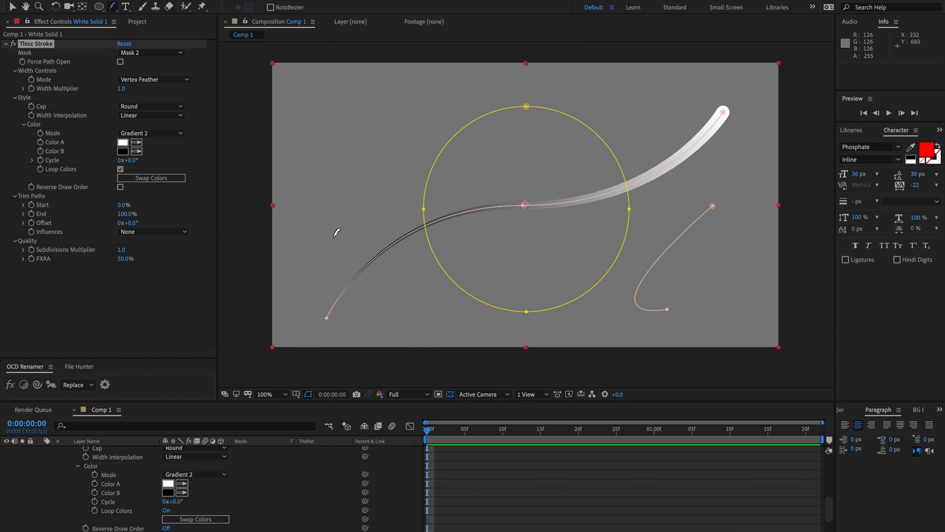
Step: Select the Mask 2 path with the Selection tool and enable Force Path Open
click(111, 7)
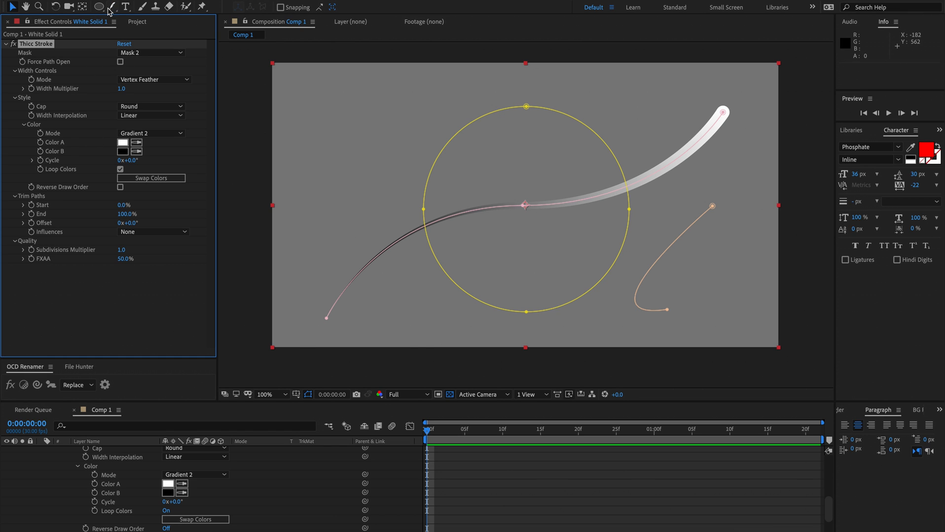
click(110, 7)
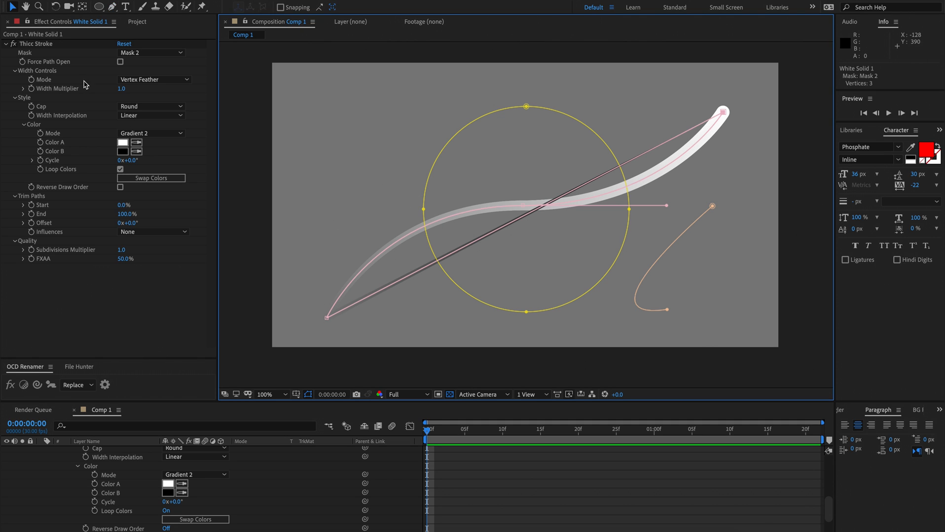
click(120, 61)
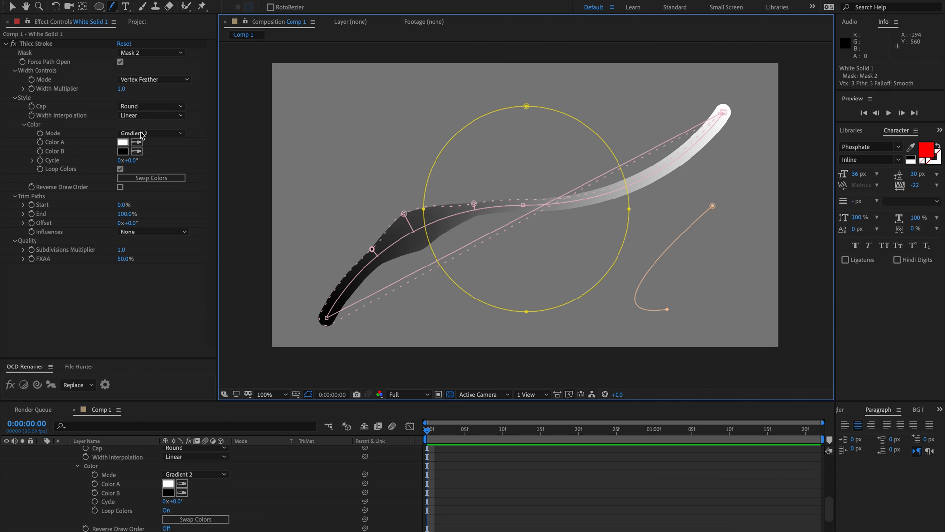
Step: Set the stroke's Width Interpolation to Smooth and deselect the layer to preview the result
click(151, 115)
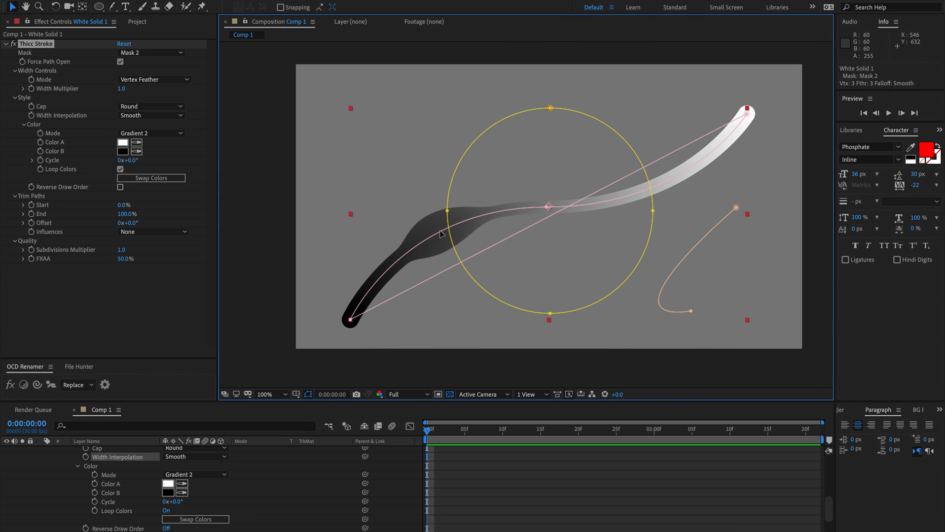
mouse_move(555, 224)
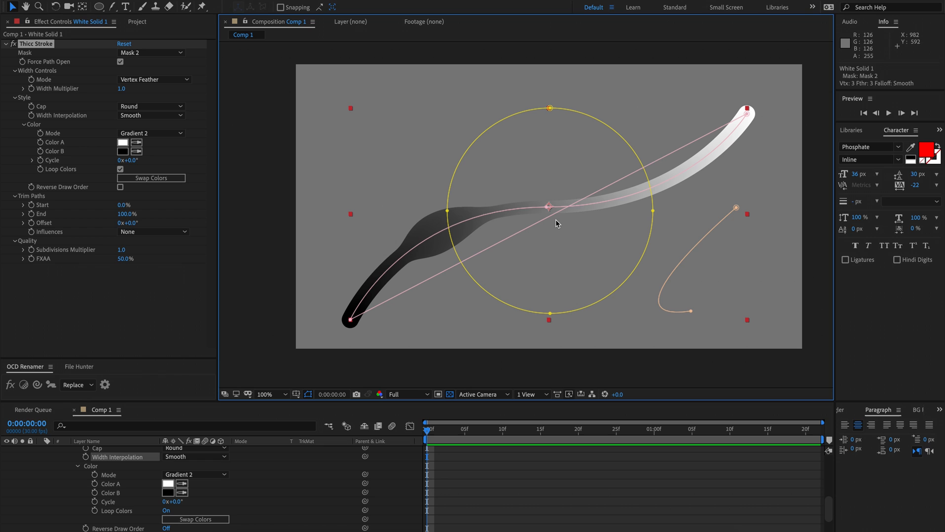
mouse_move(160, 97)
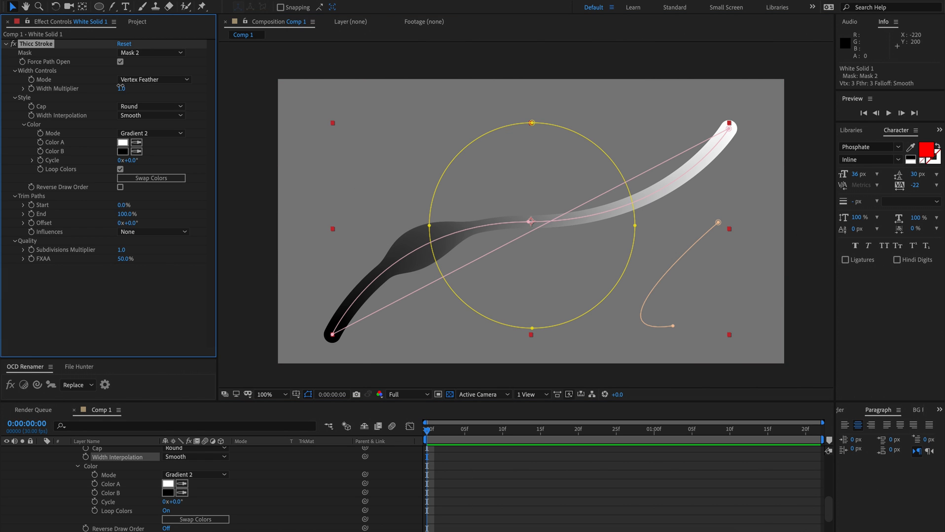
drag(122, 88, 123, 88)
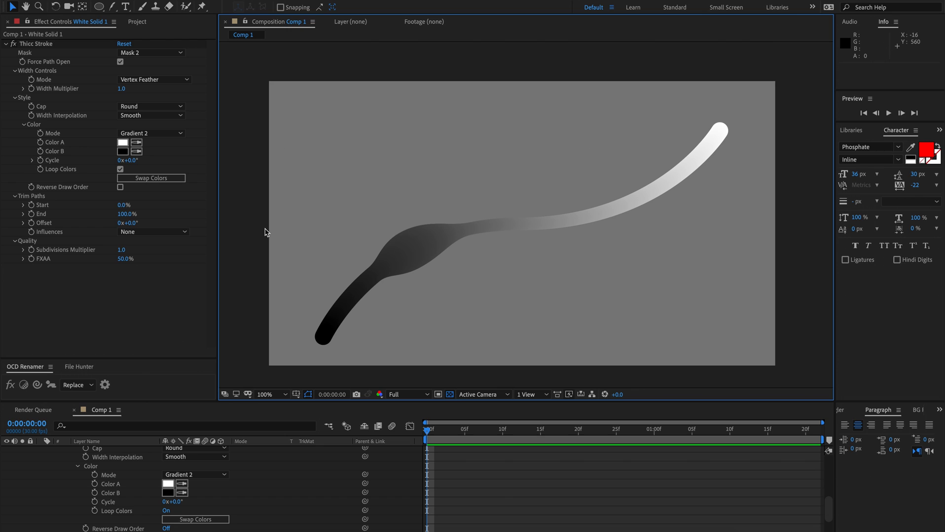
mouse_move(43, 50)
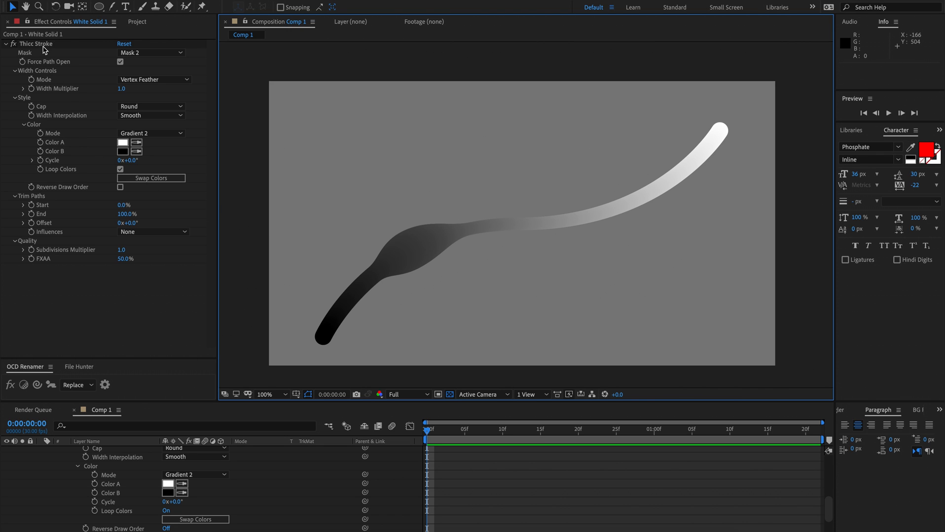